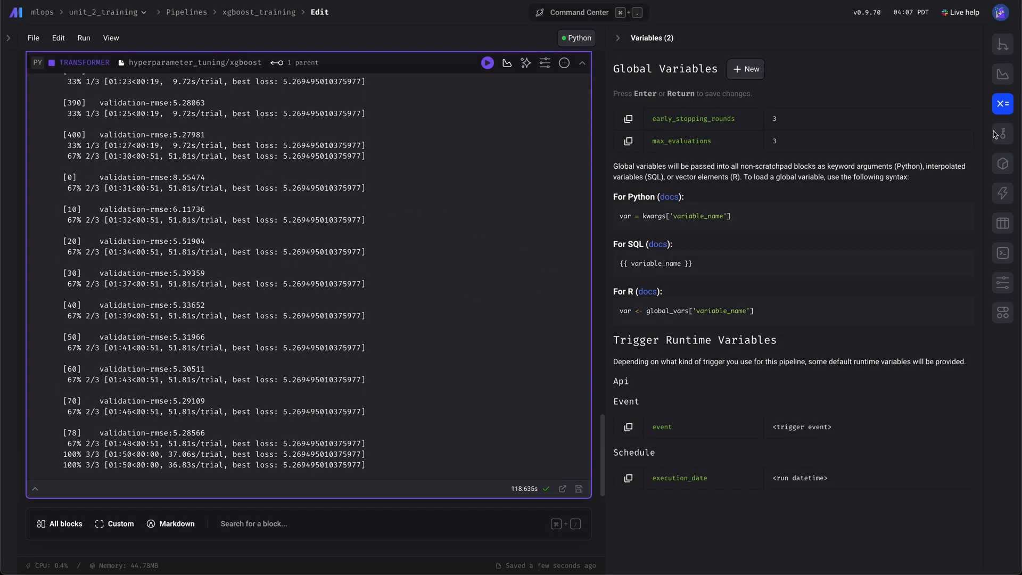
# Show the block dependency tree and browse the Python data exporter templates under All blocks
pyautogui.click(1002, 45)
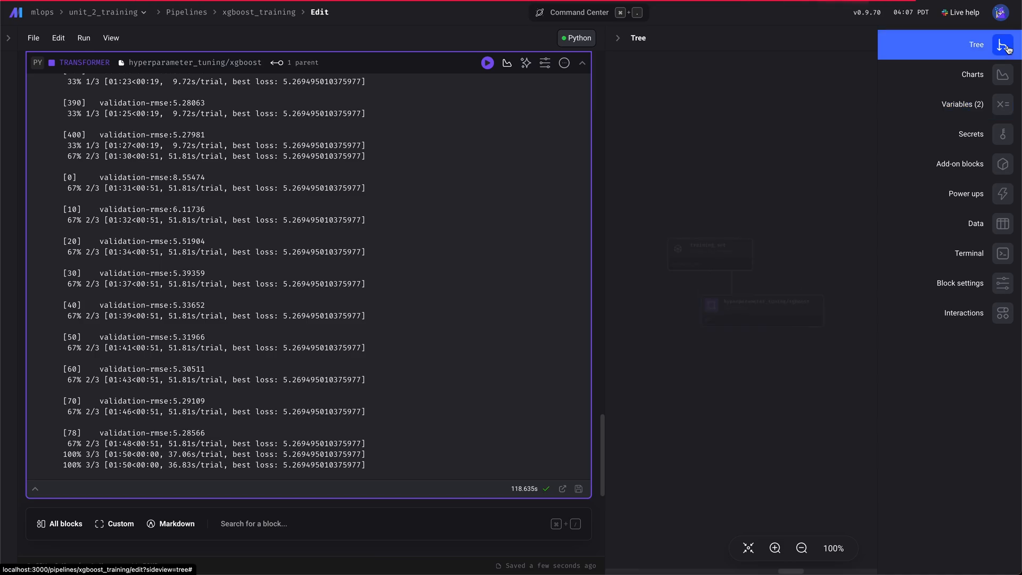
pyautogui.click(976, 45)
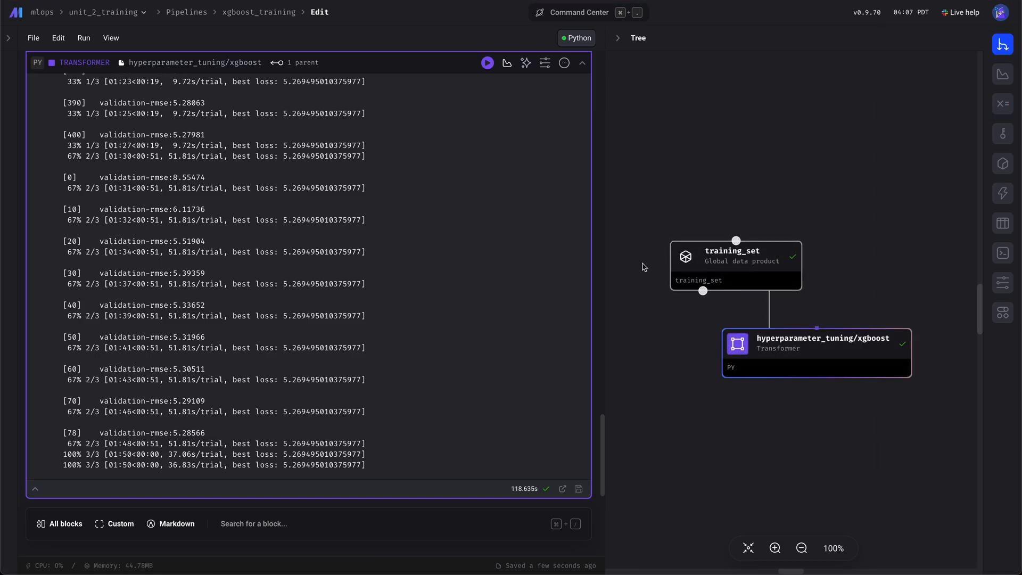
pyautogui.scroll(-3)
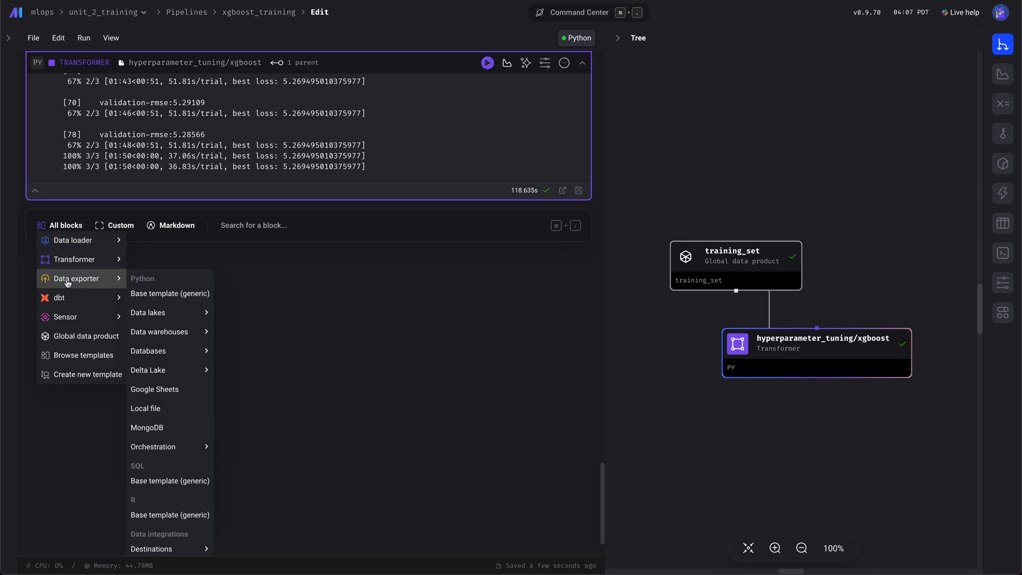
pyautogui.moveTo(169, 294)
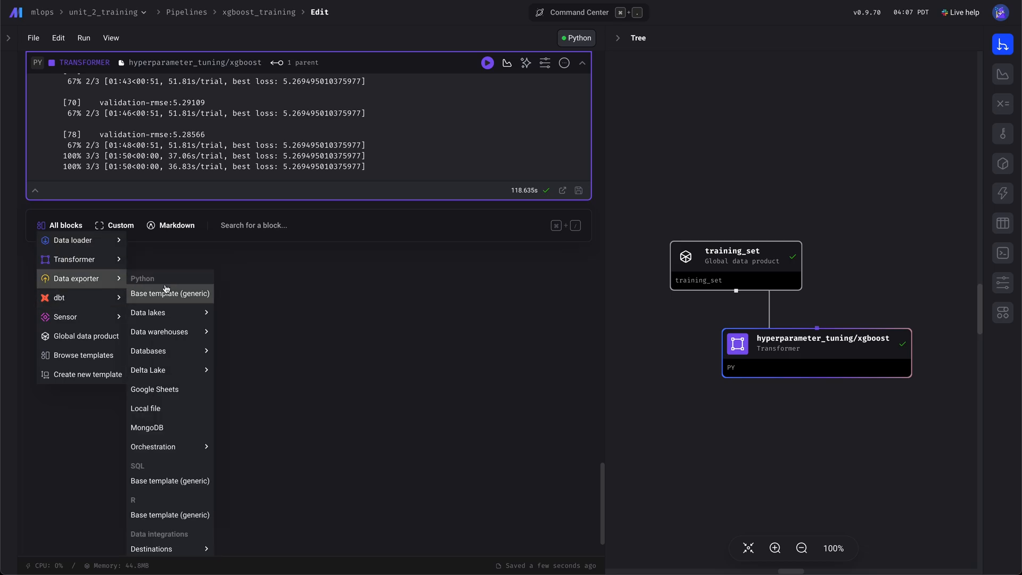
# Create a generic Python data exporter named XGBoost and connect hyperparameter_tuning/xgboost as a second parent
pyautogui.click(142, 279)
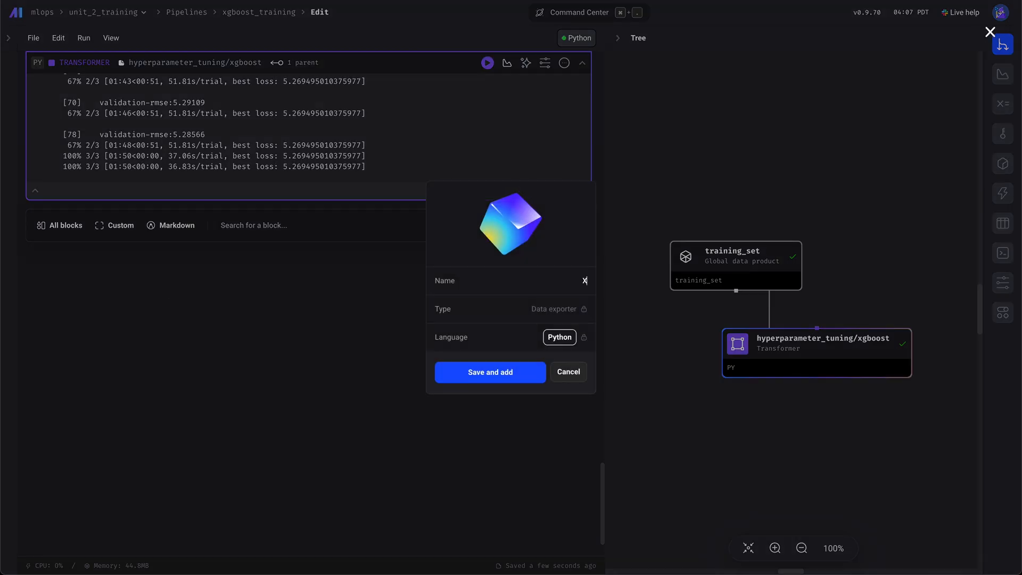
pyautogui.write('XGBoost')
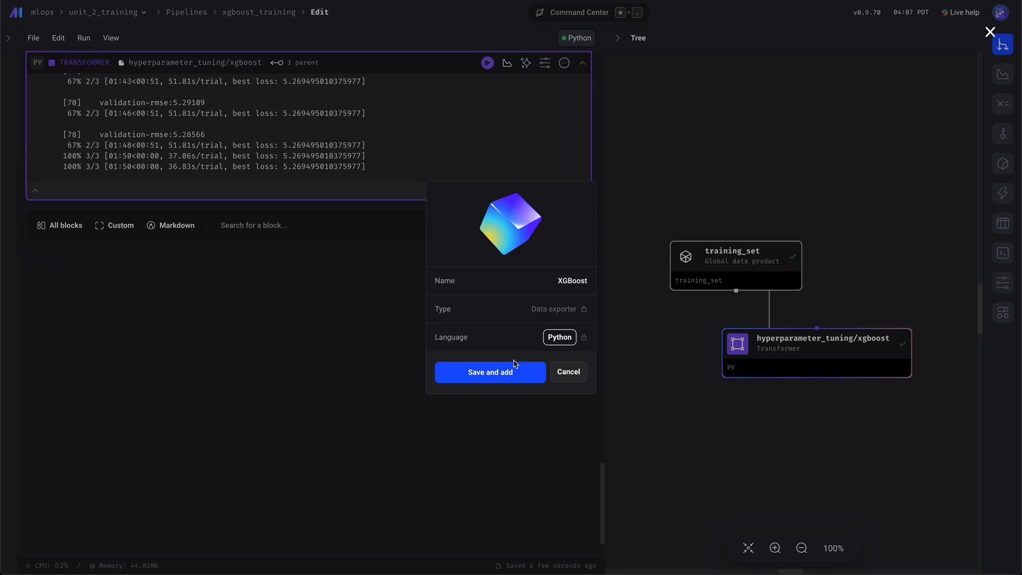
pyautogui.click(566, 372)
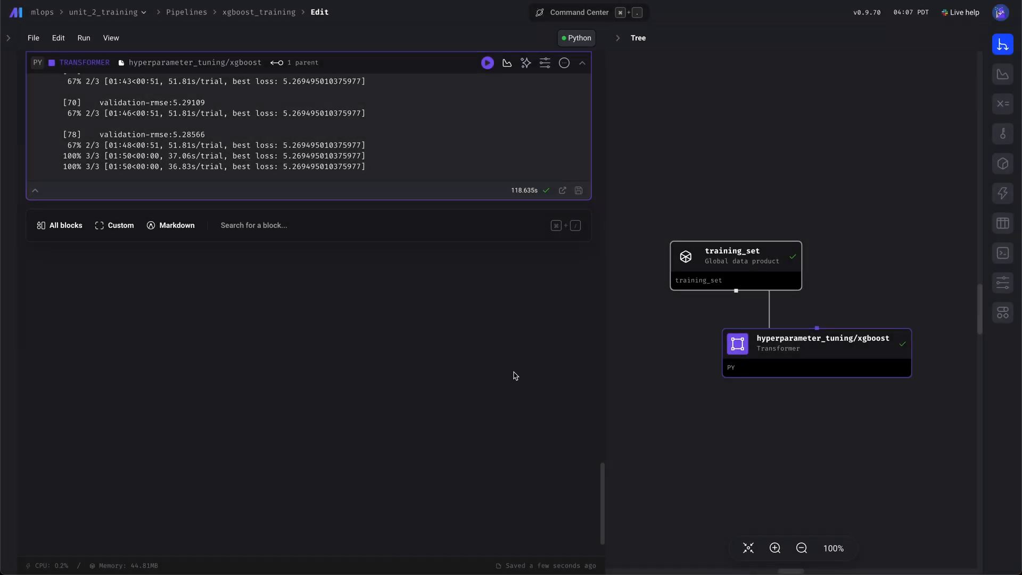
pyautogui.click(874, 386)
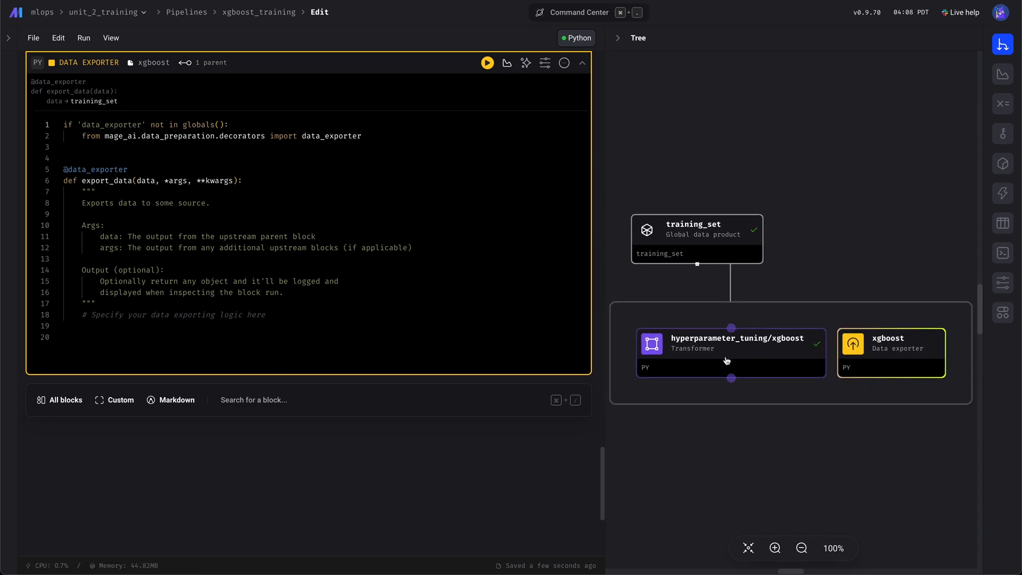
pyautogui.moveTo(376, 326)
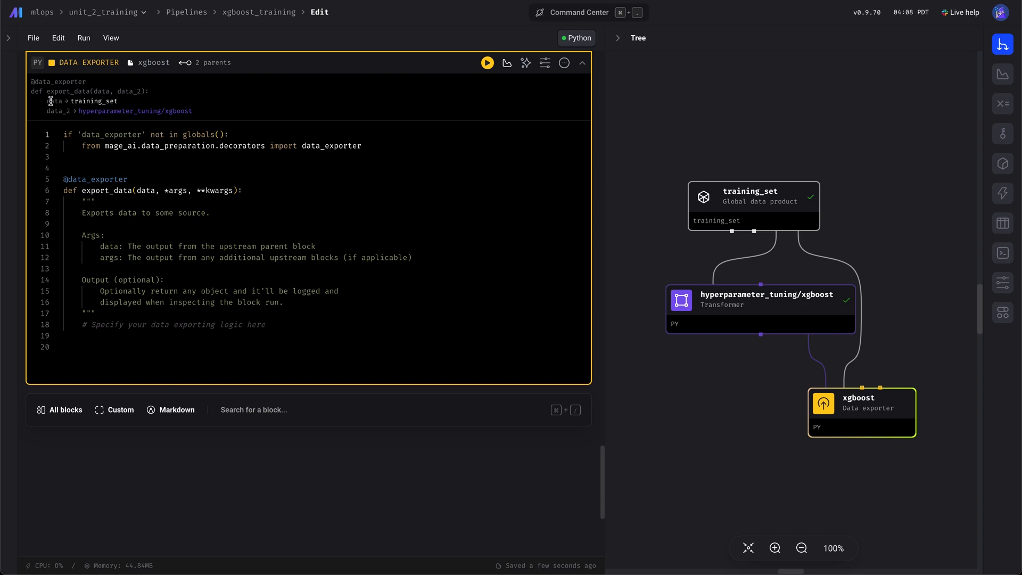
# Open mlops/utils/models/xgboost.py from the file browser in the Text Editor
pyautogui.click(8, 37)
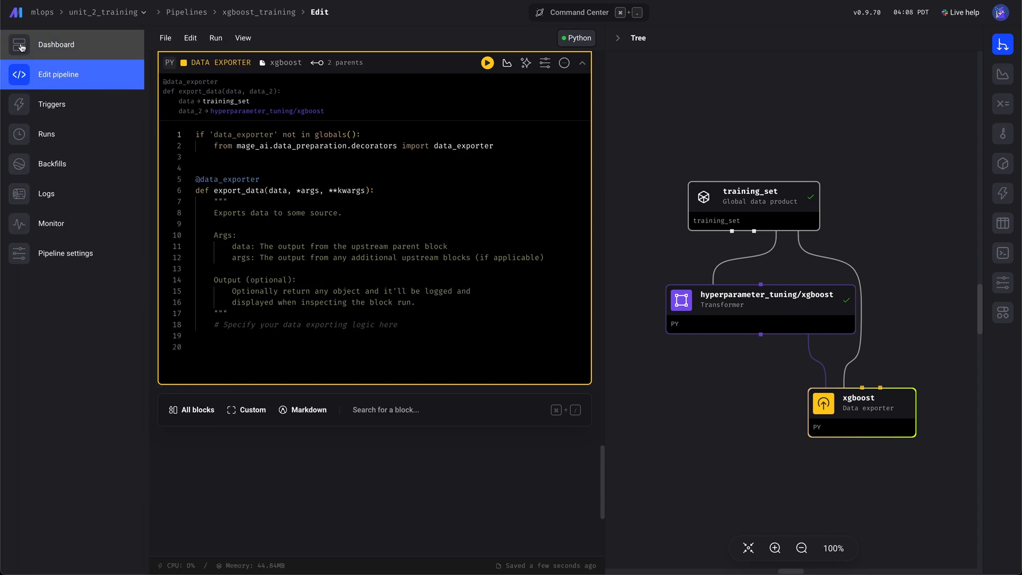
pyautogui.click(19, 75)
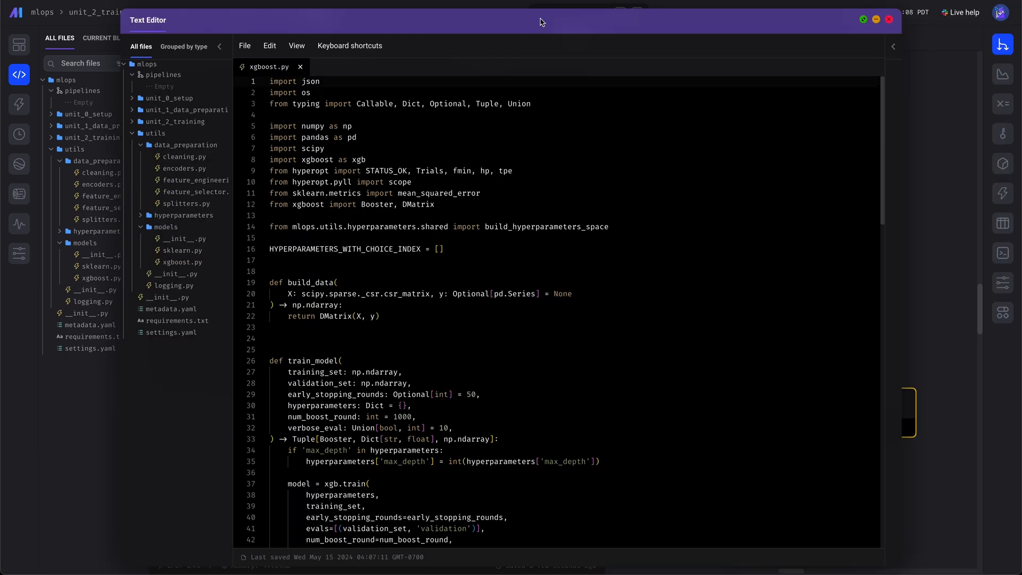
# Paste a fit_model function that trains a Booster above build_data in xgboost.py and save
pyautogui.click(373, 238)
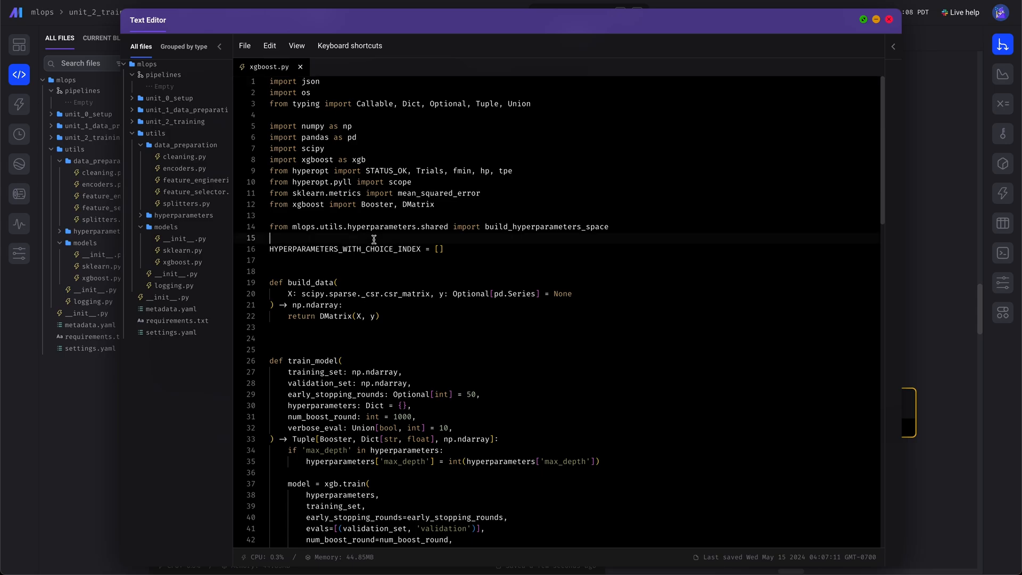
pyautogui.scroll(-3)
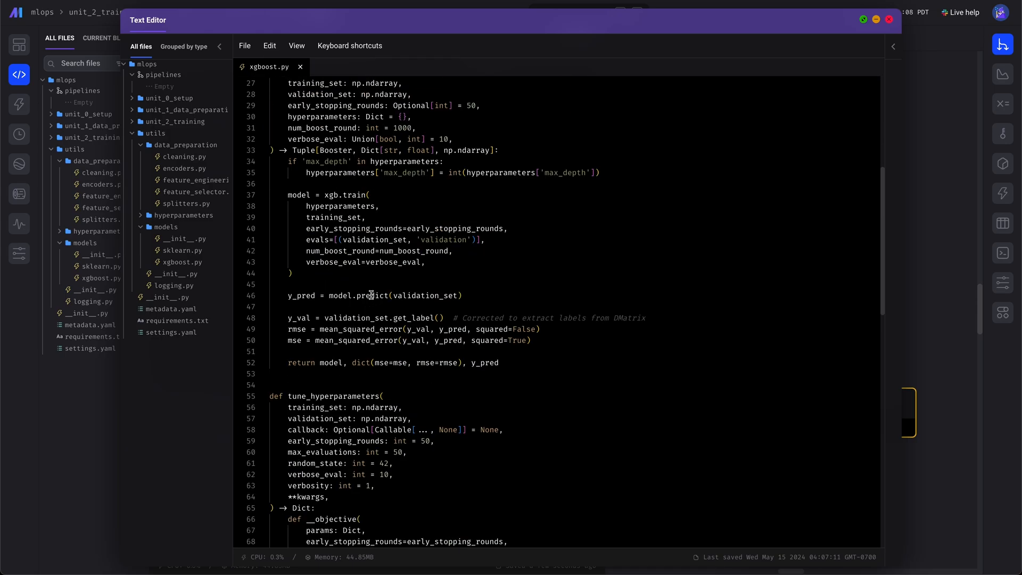
pyautogui.moveTo(514, 122)
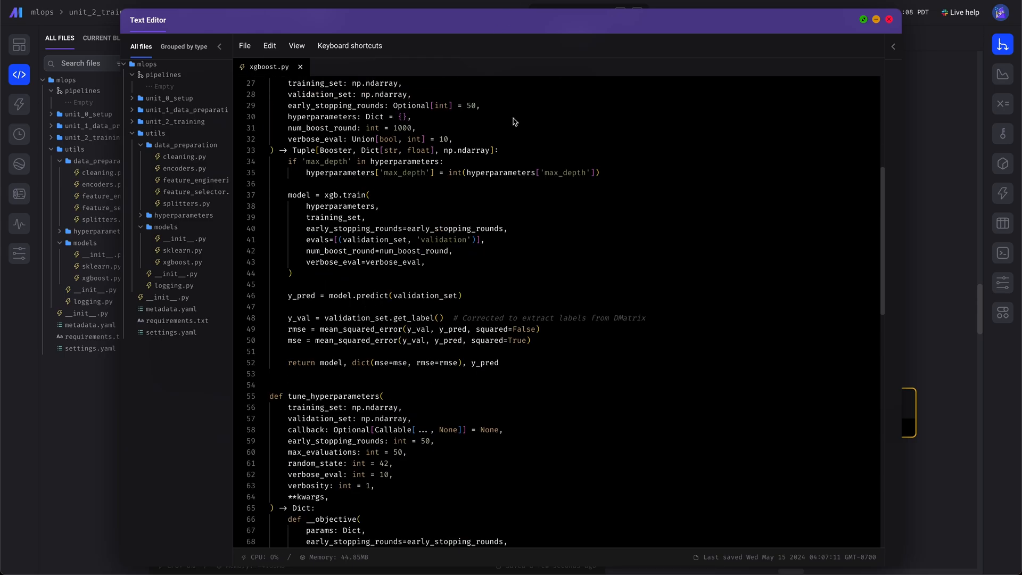
pyautogui.scroll(-3)
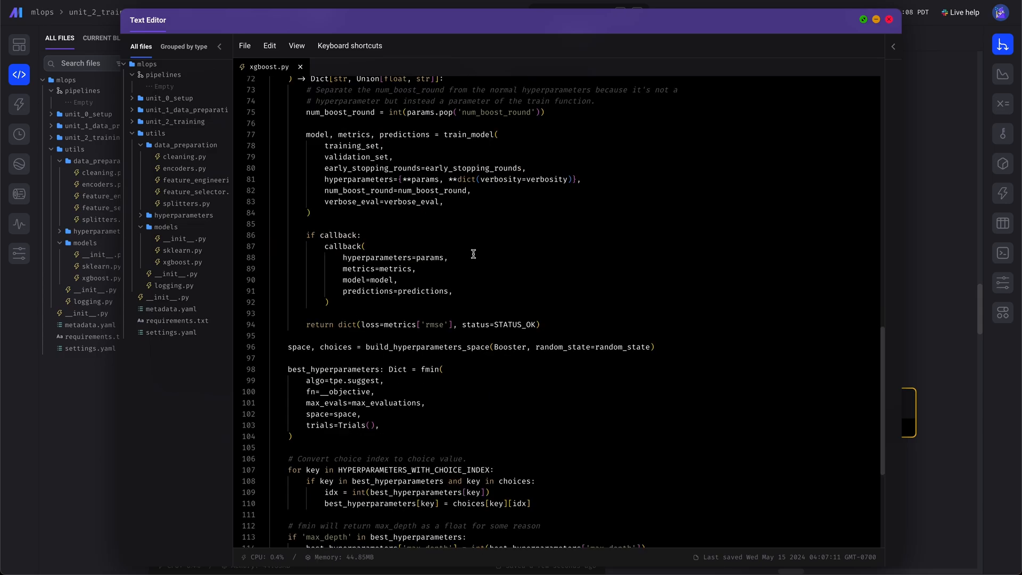
pyautogui.scroll(3)
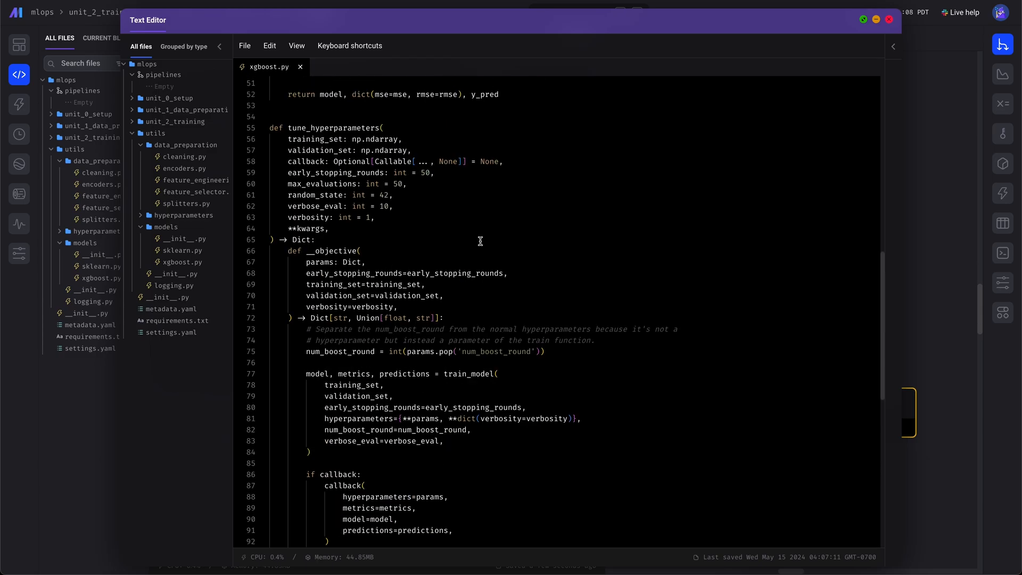
pyautogui.scroll(3)
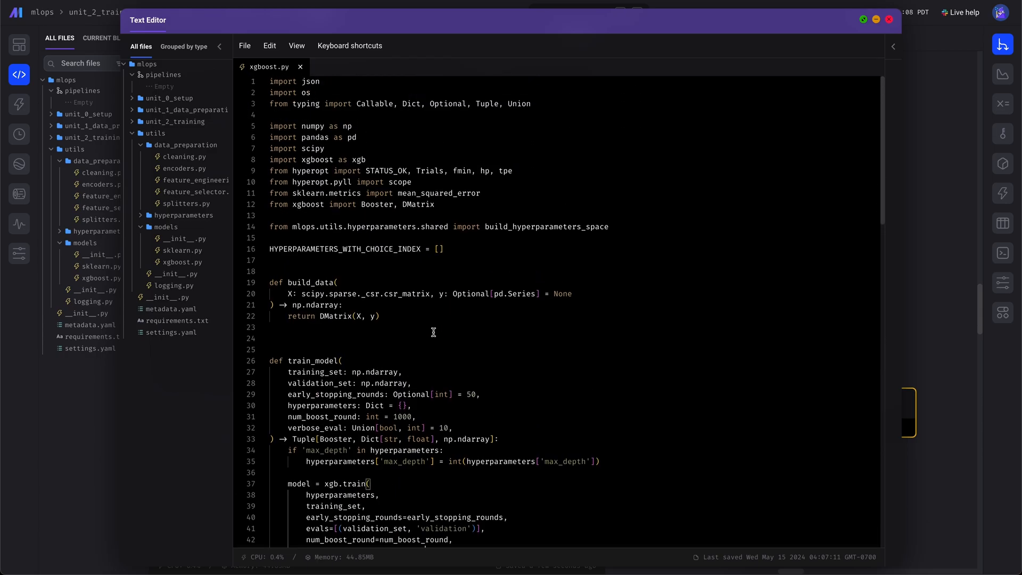
pyautogui.click(294, 326)
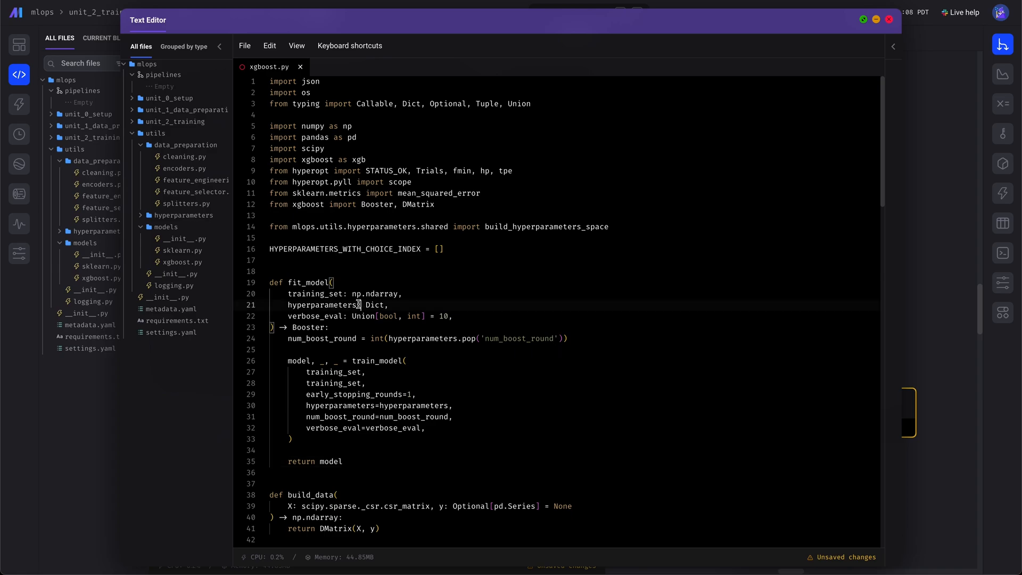
pyautogui.doubleClick(320, 304)
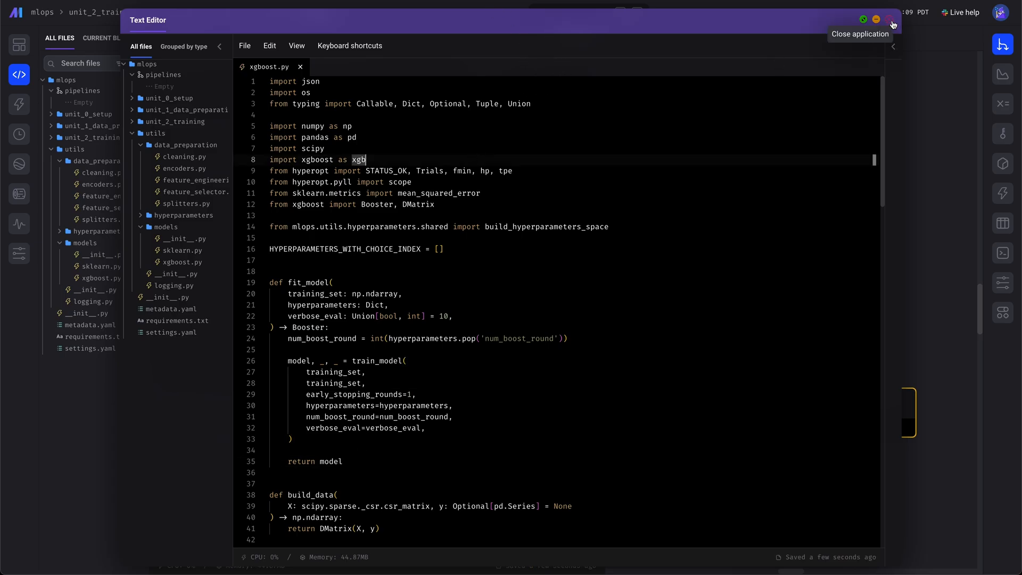
# Replace the xgboost exporter template with a train function calling build_data and fit_model, returning model and vectorizer
pyautogui.click(891, 22)
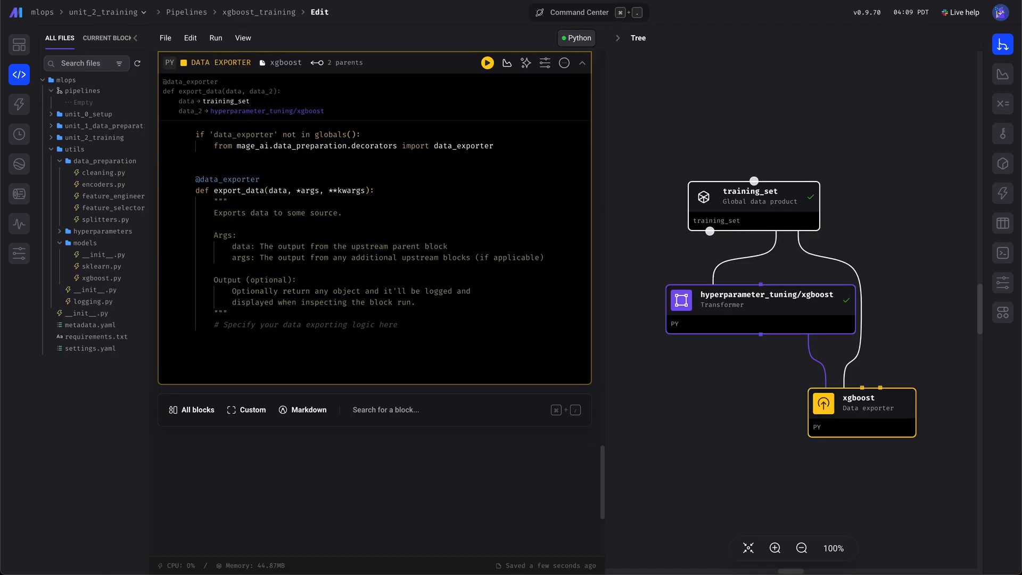
pyautogui.click(342, 212)
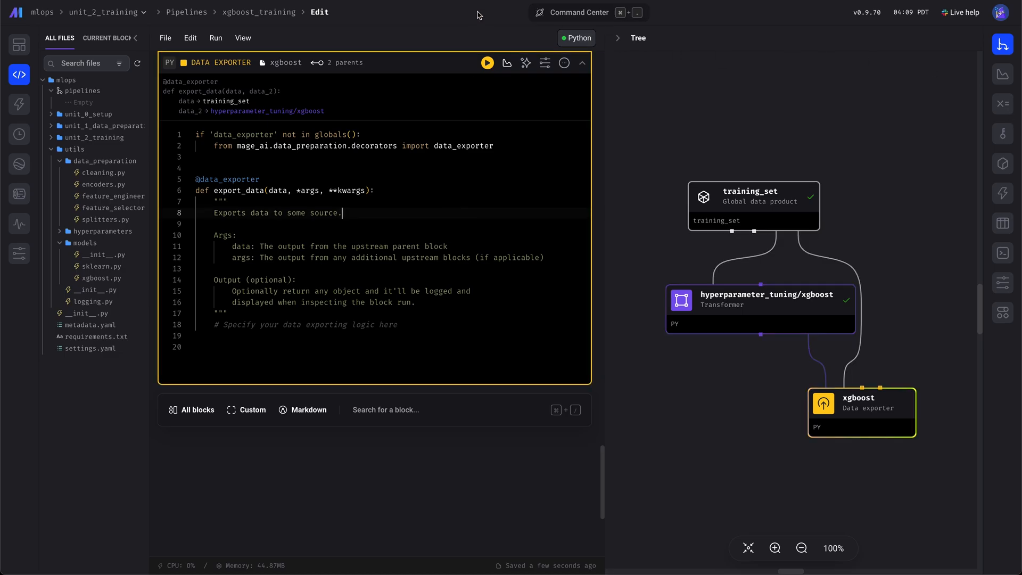
pyautogui.press('ctrl+a')
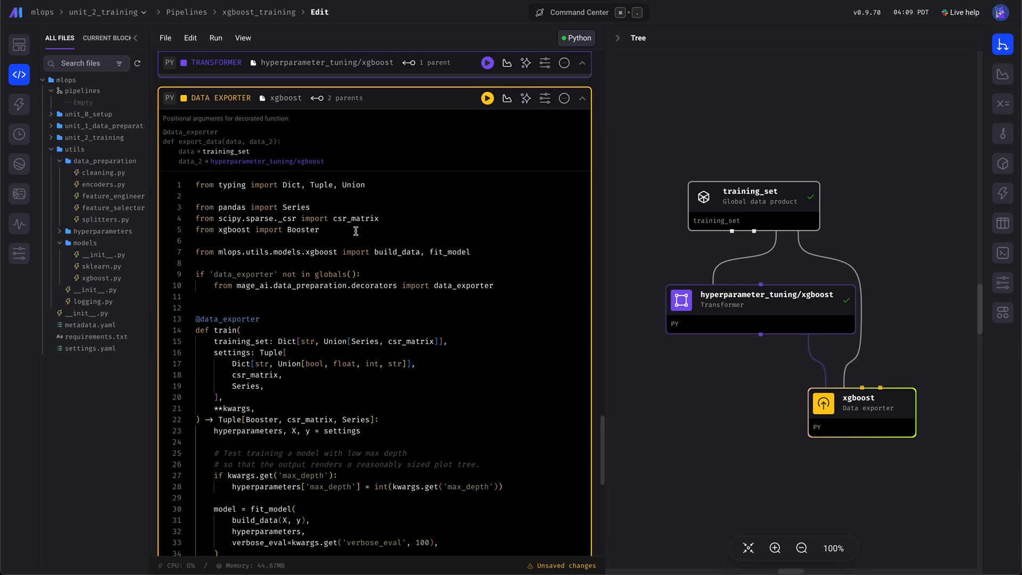
pyautogui.moveTo(351, 220)
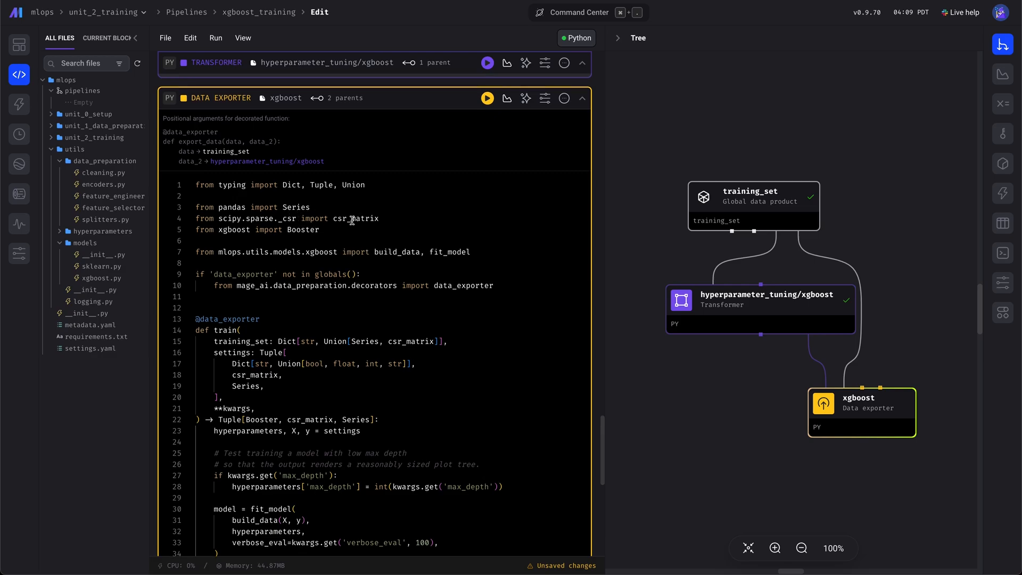
pyautogui.moveTo(444, 287)
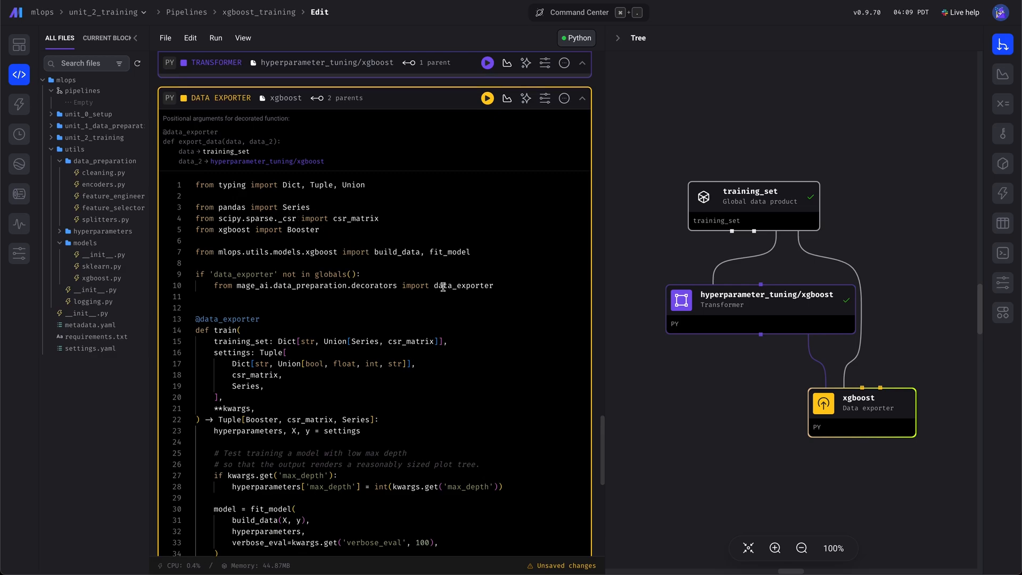
pyautogui.click(581, 63)
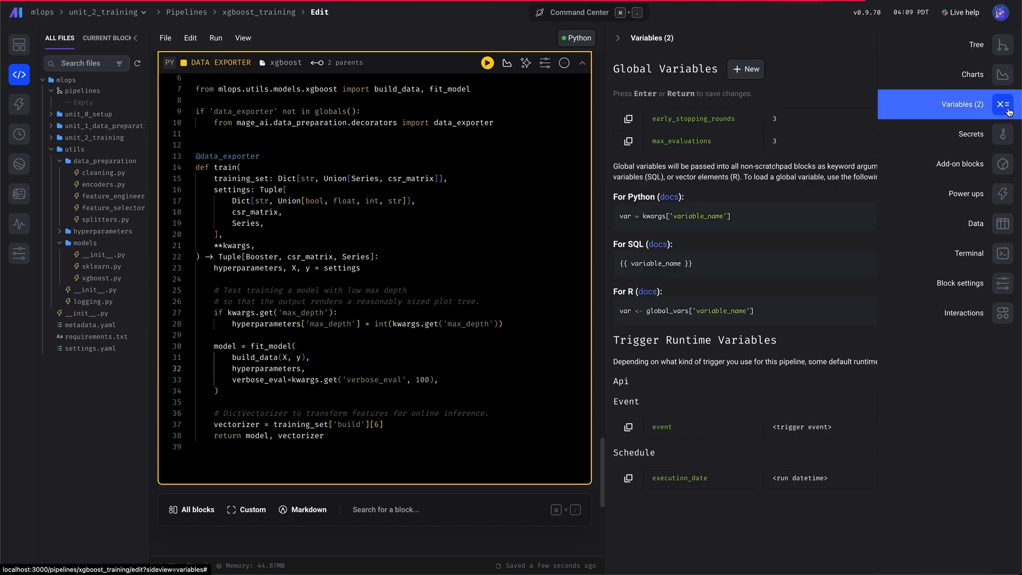
# Add a max_depth global variable with value 10 alongside early_stopping_rounds and max_evaluations
pyautogui.click(745, 69)
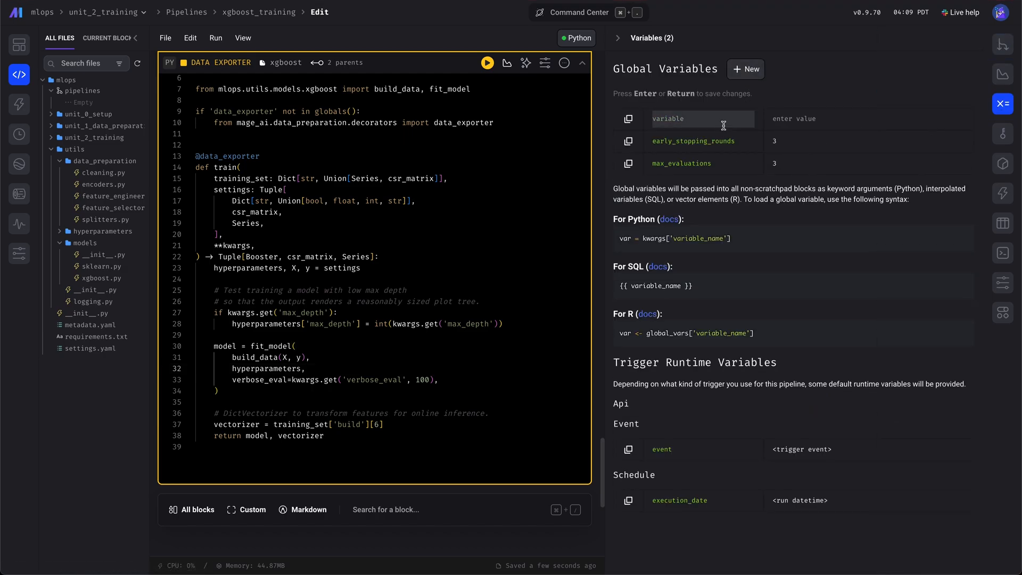
pyautogui.write('max_d')
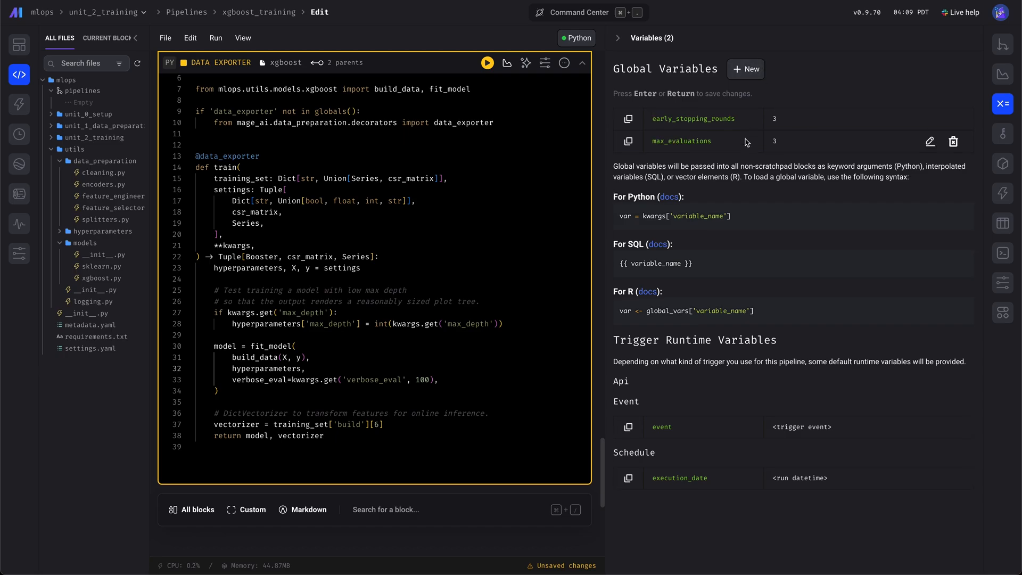
pyautogui.click(745, 69)
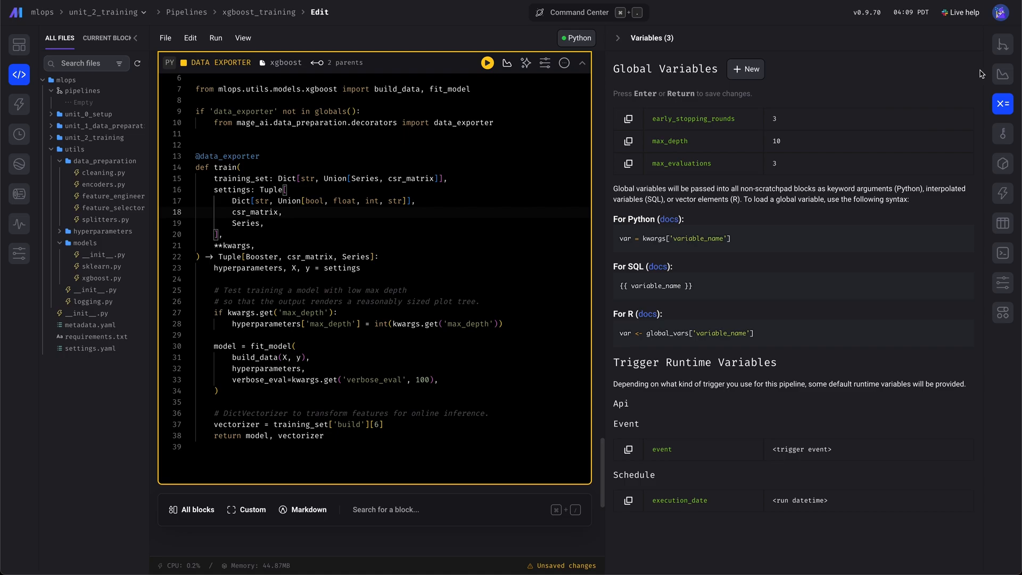
pyautogui.click(1003, 44)
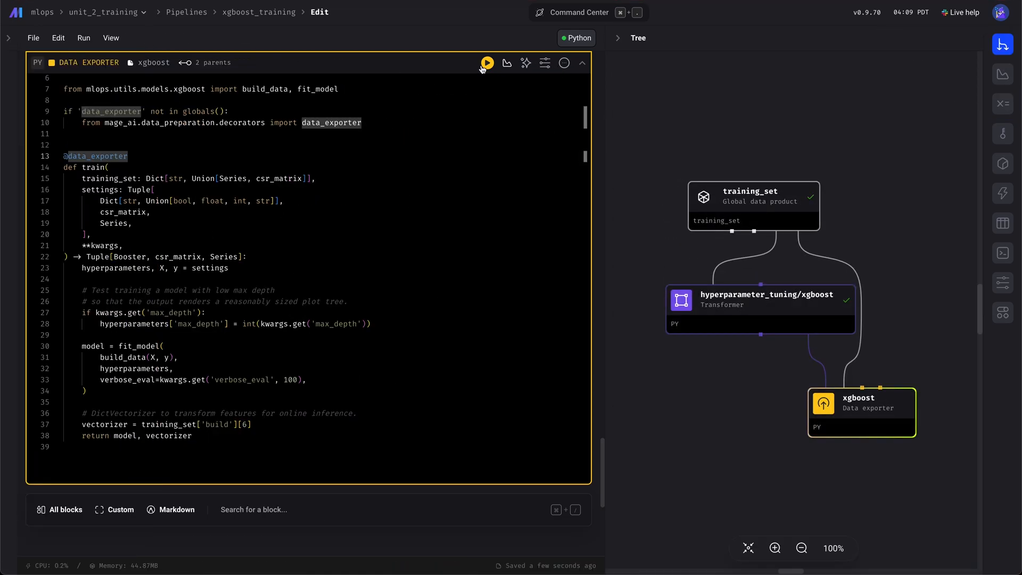
# Run the xgboost exporter and view its decision tree plot and DictVectorizer outputs (validation RMSE ~5.06)
pyautogui.click(487, 63)
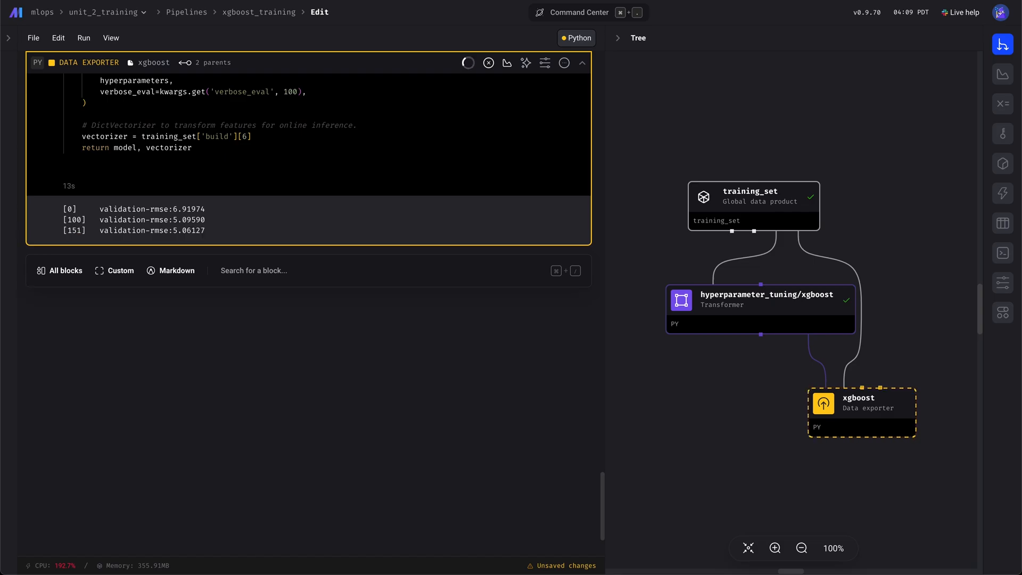
pyautogui.click(487, 63)
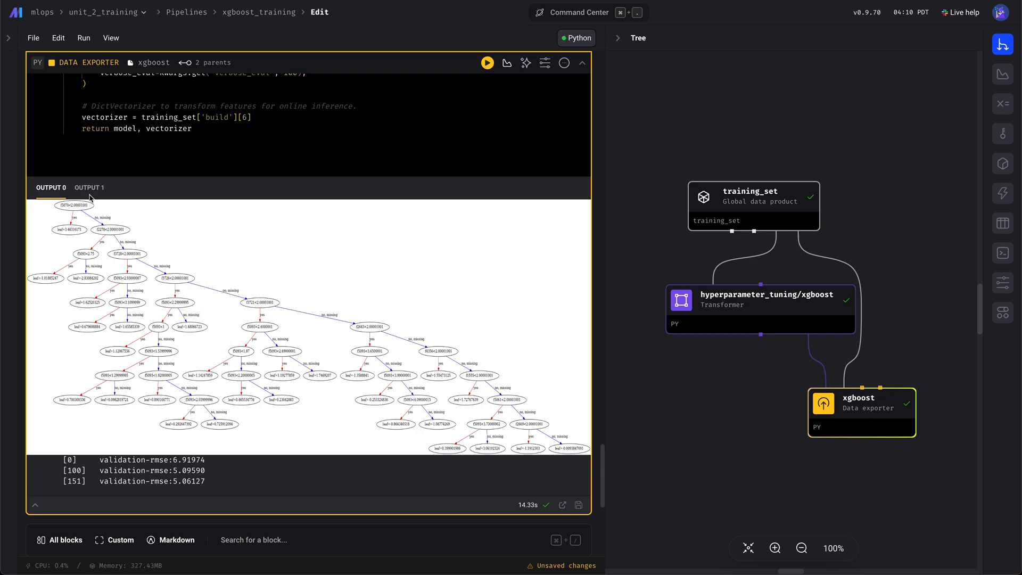
pyautogui.click(89, 188)
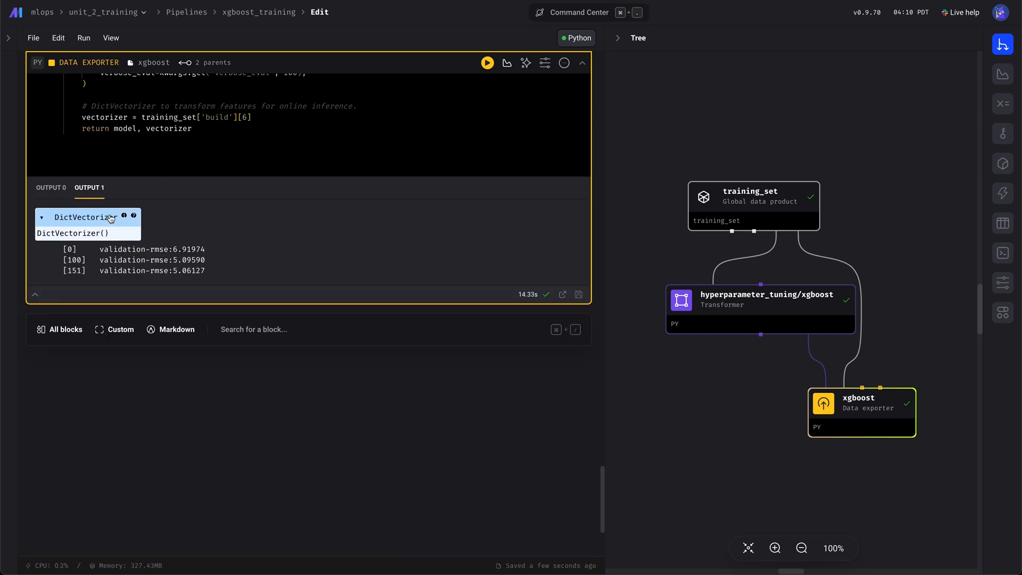